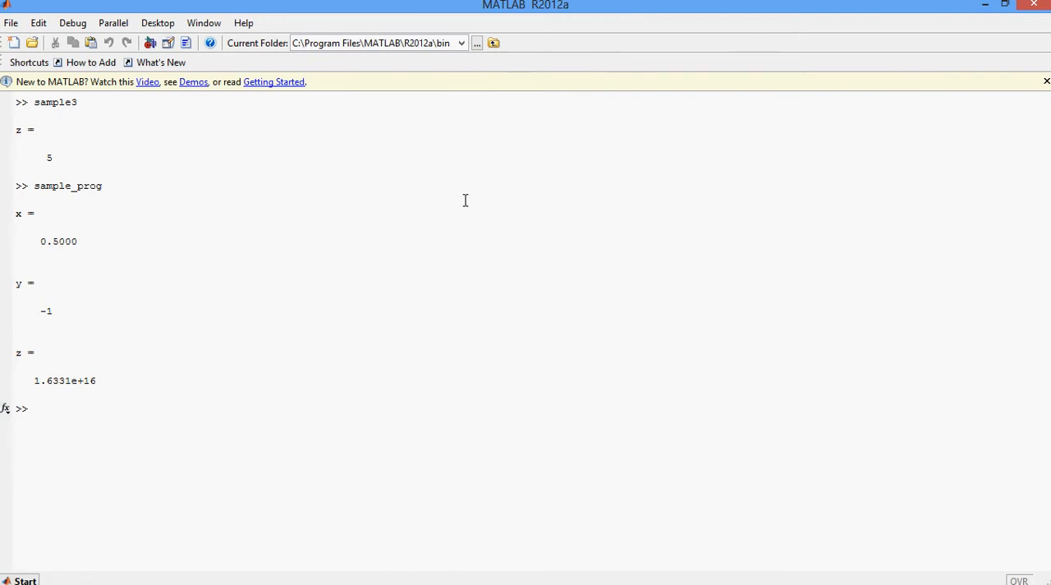
pyautogui.moveTo(266, 199)
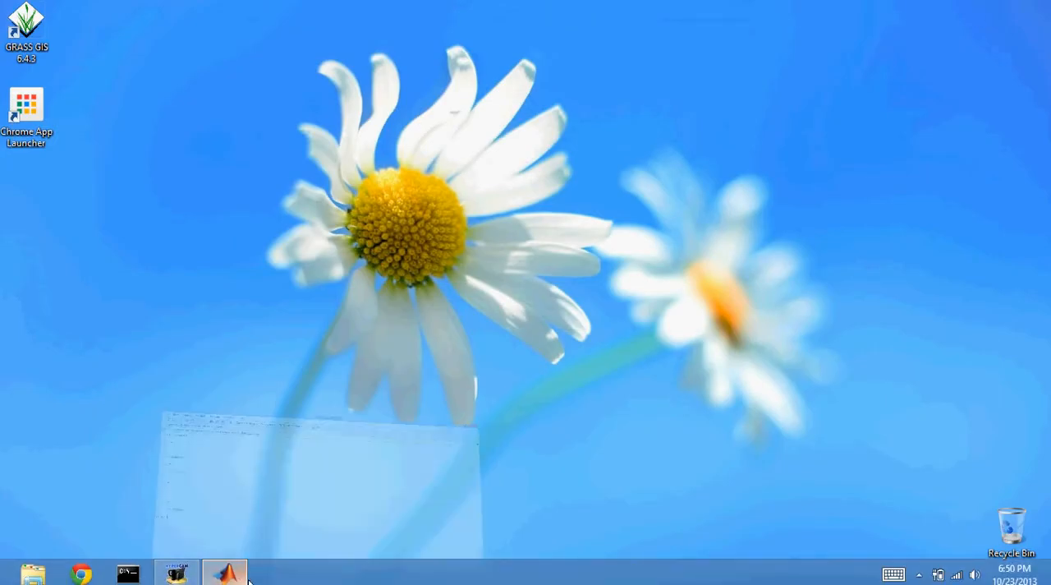
# Start a new blank script and enter x=7; and y=5; on its first two lines
pyautogui.click(224, 572)
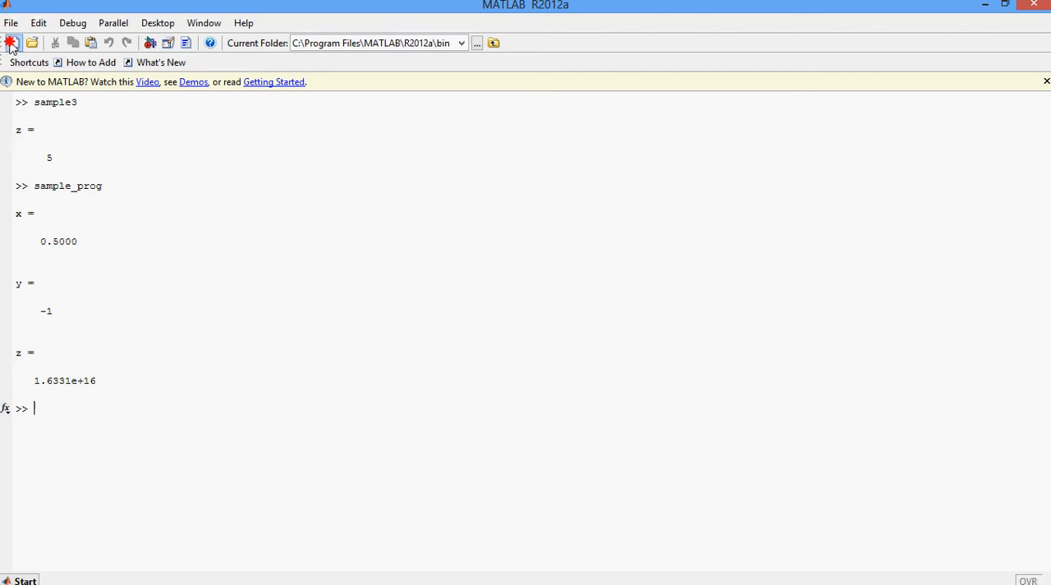
pyautogui.click(13, 43)
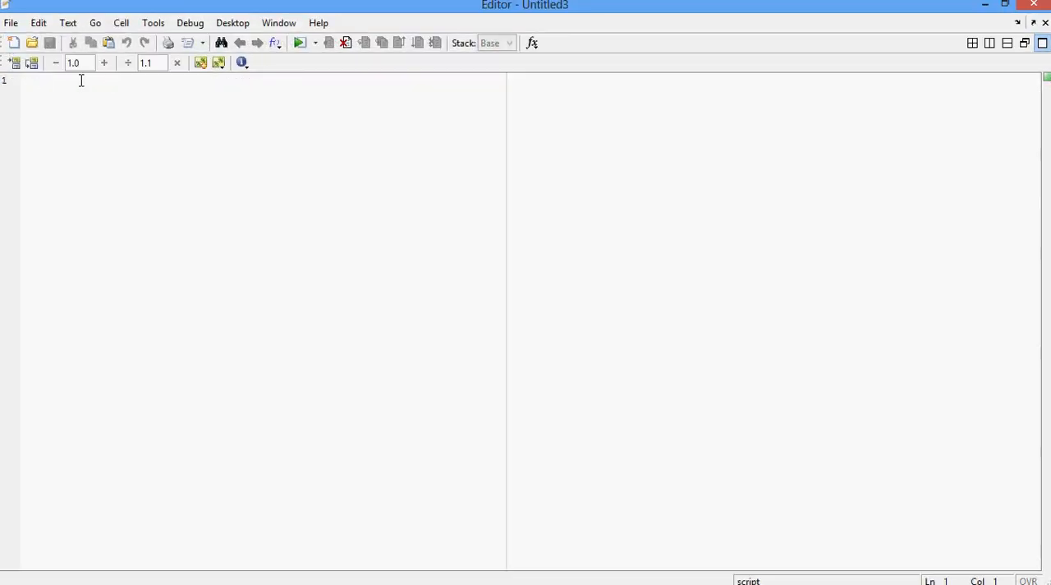
pyautogui.click(42, 79)
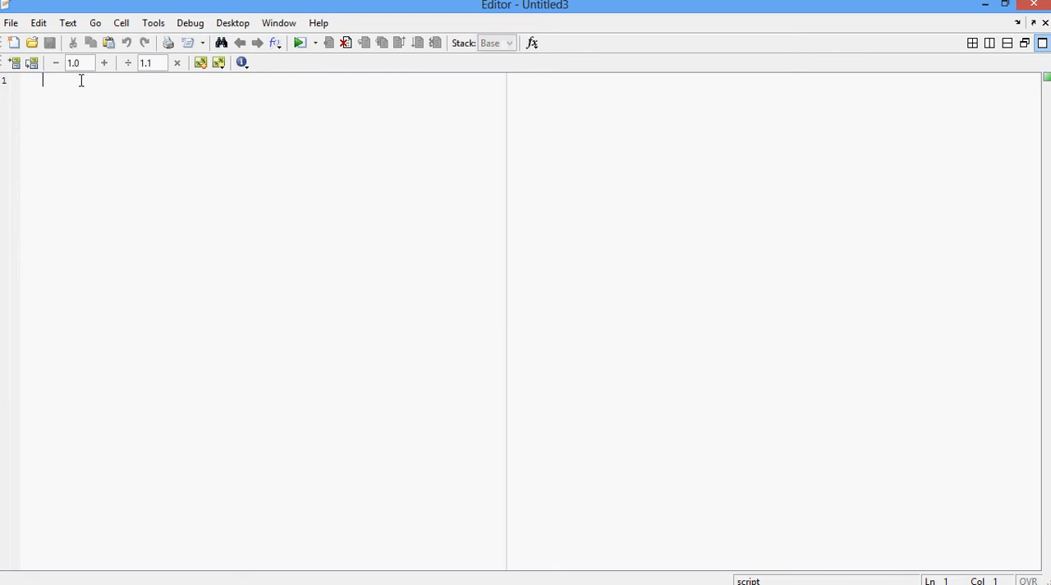
pyautogui.write('x=')
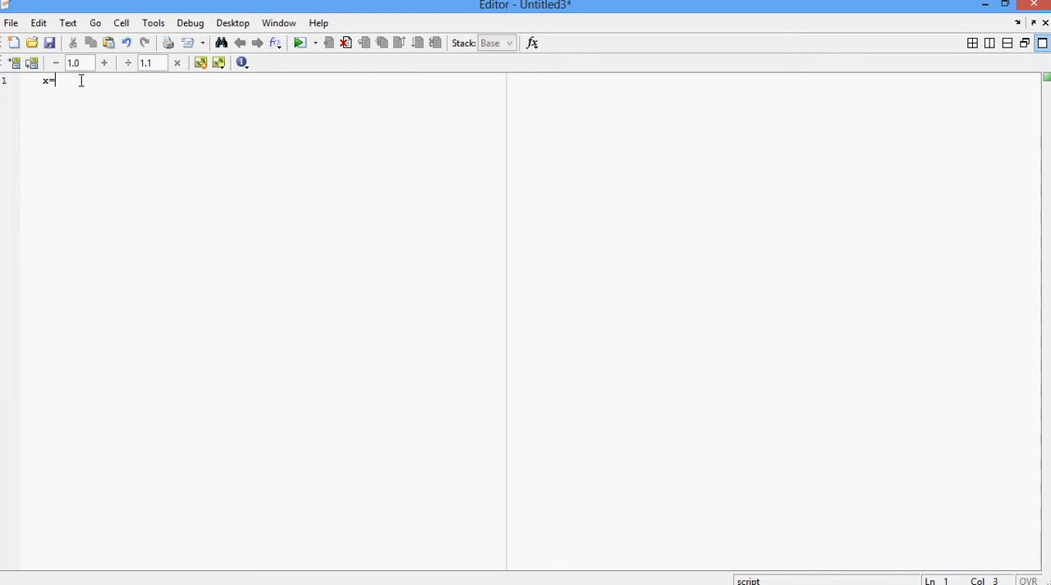
pyautogui.write('7')
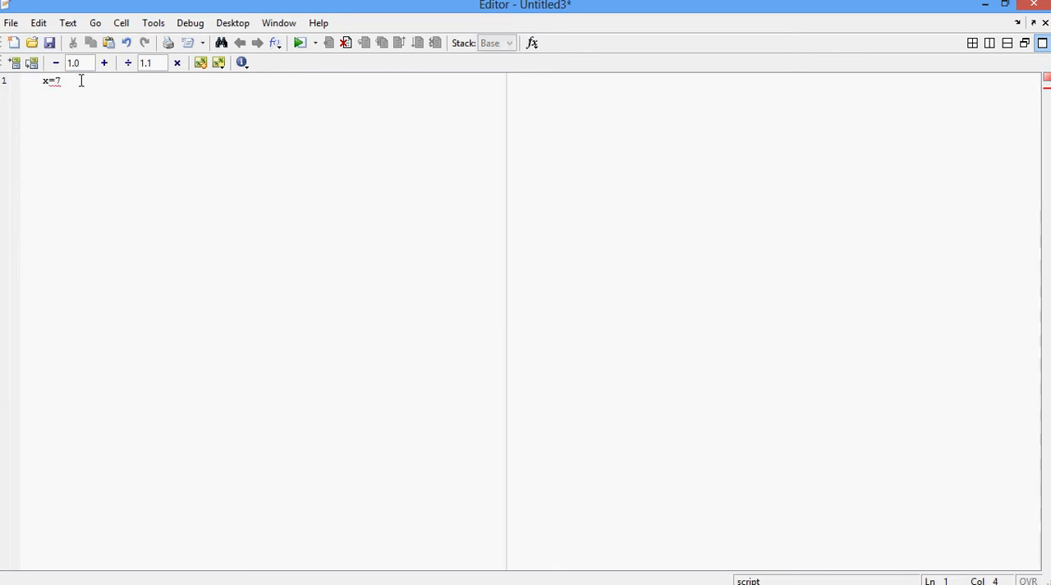
pyautogui.write(';')
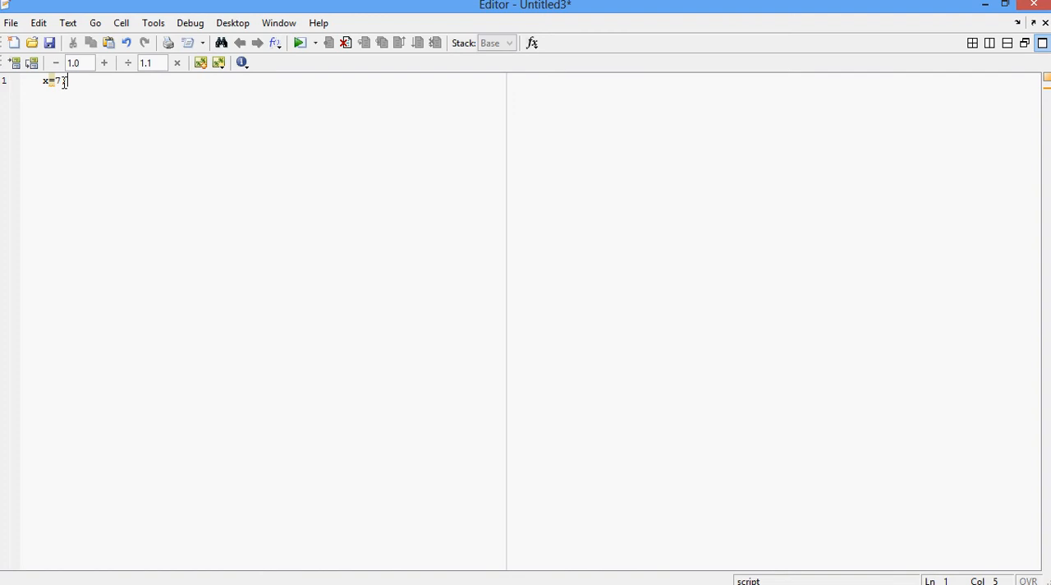
pyautogui.press('enter')
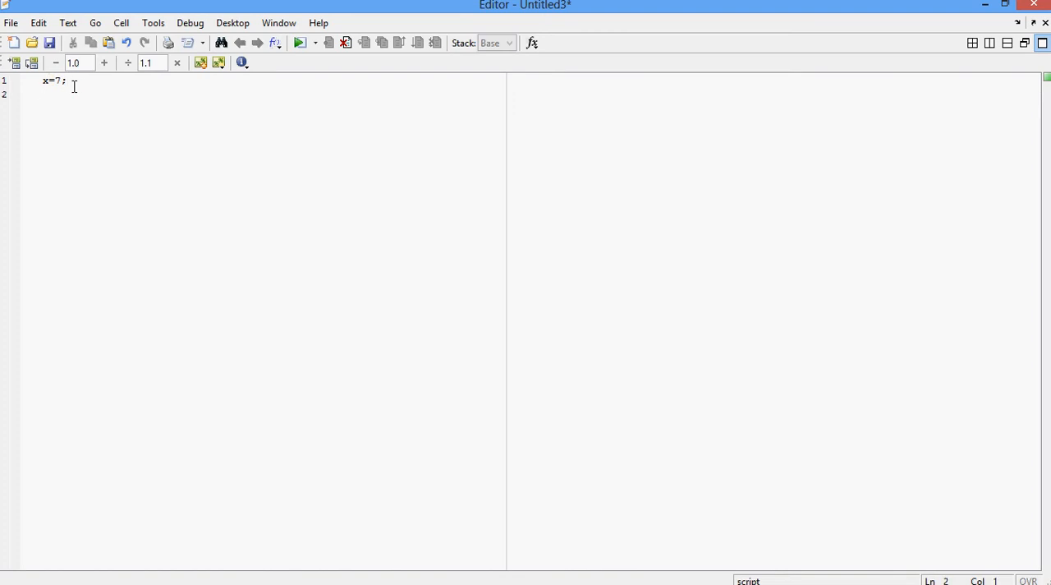
pyautogui.write('y=5;')
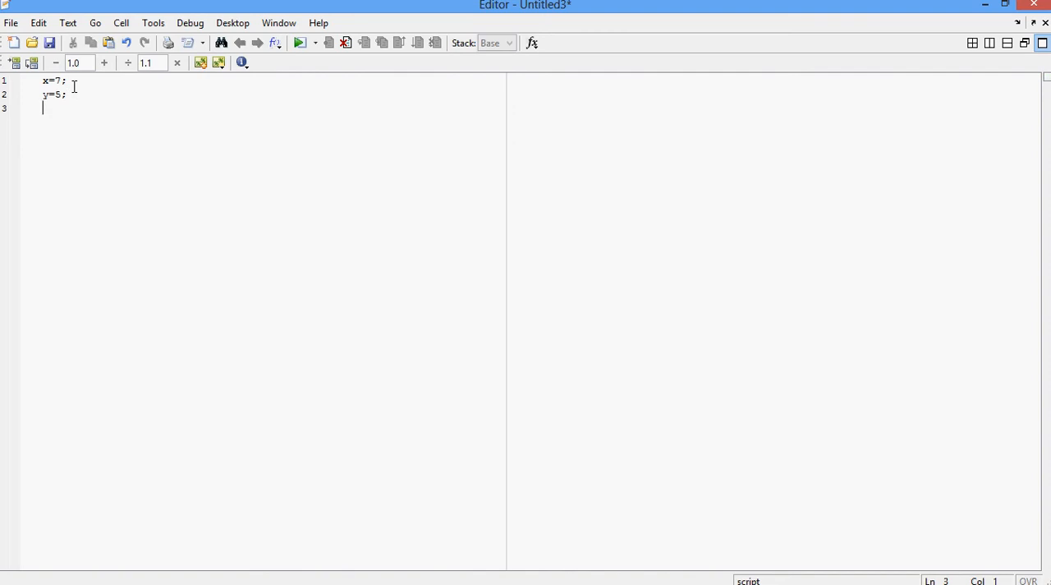
# Add the third line z=x+y to the script
pyautogui.write('z=')
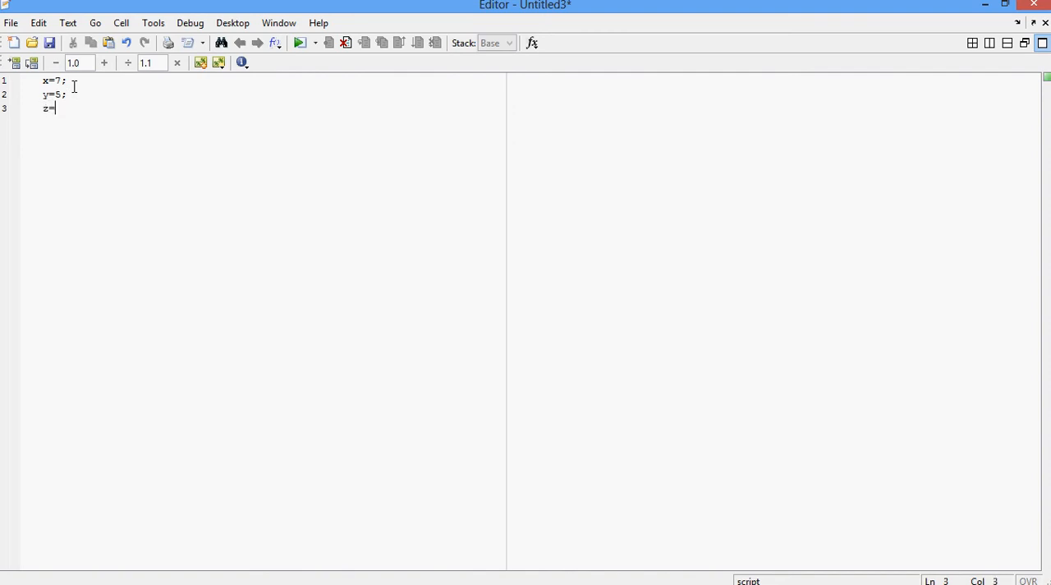
pyautogui.write('x+')
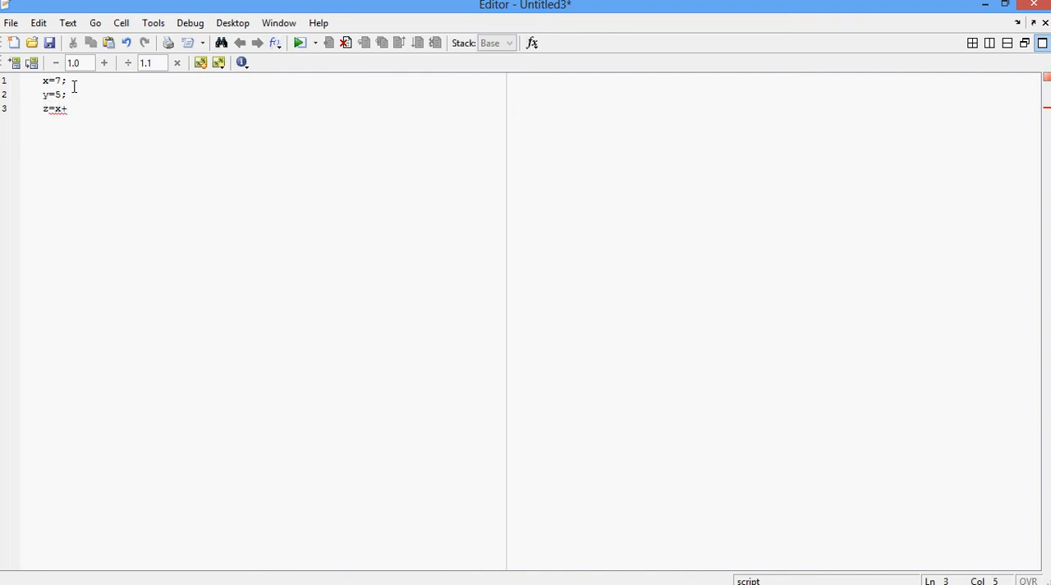
pyautogui.write('y')
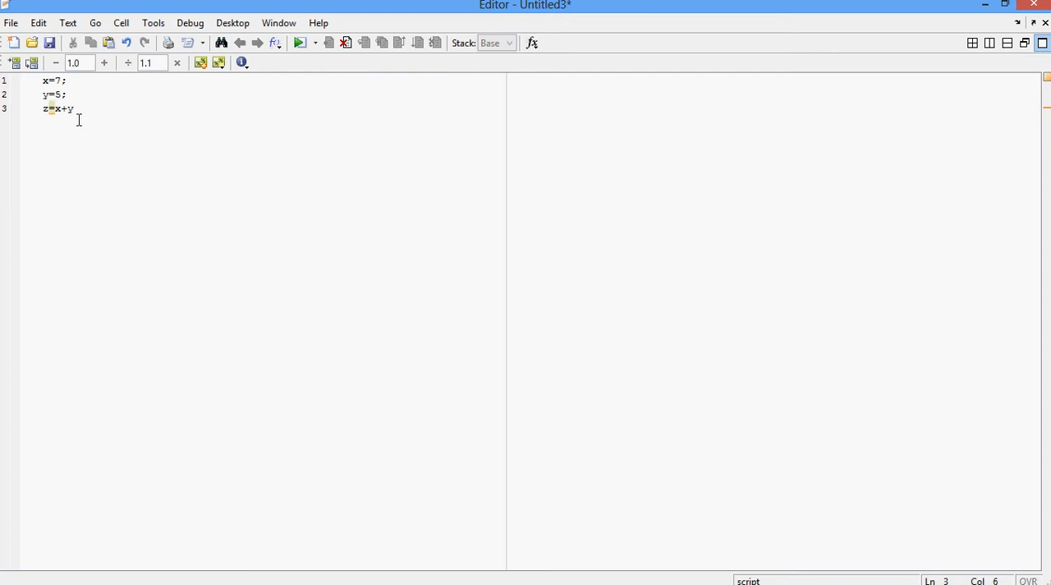
pyautogui.moveTo(82, 114)
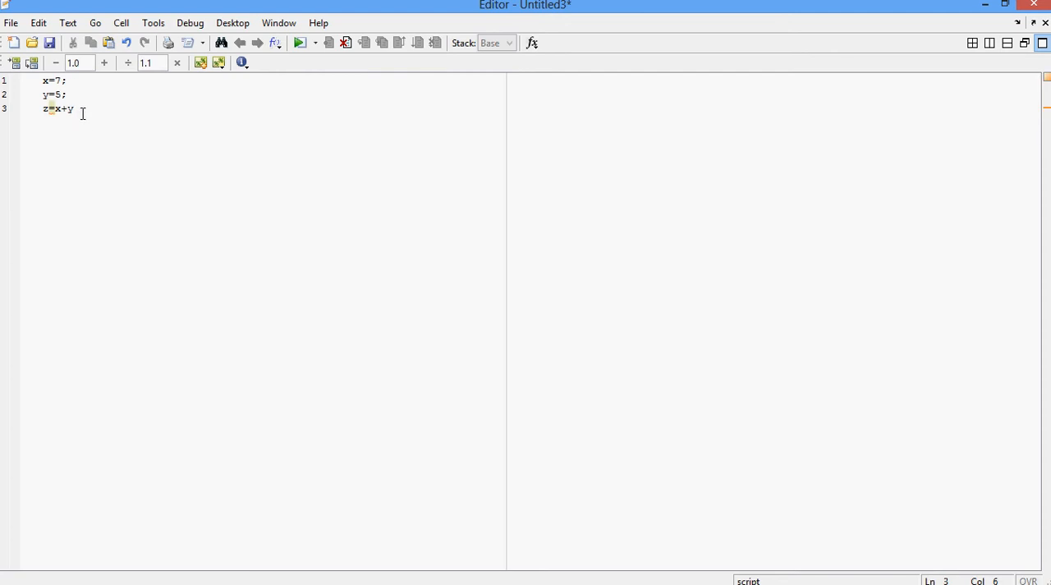
pyautogui.moveTo(156, 111)
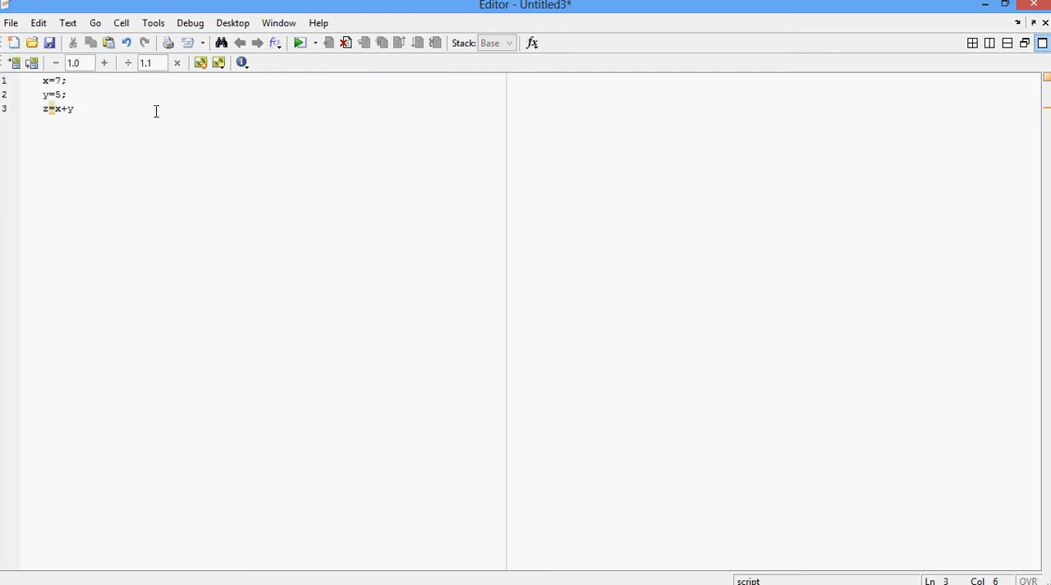
# Save the script as sample4 on Local Disk (E:) in the My MatLab Works folder
pyautogui.click(49, 42)
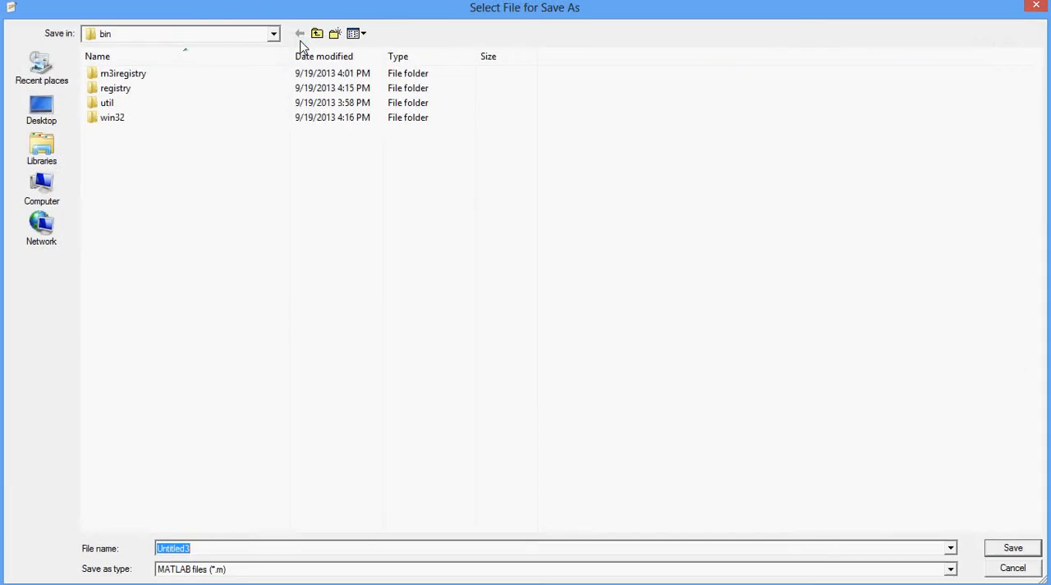
pyautogui.click(41, 185)
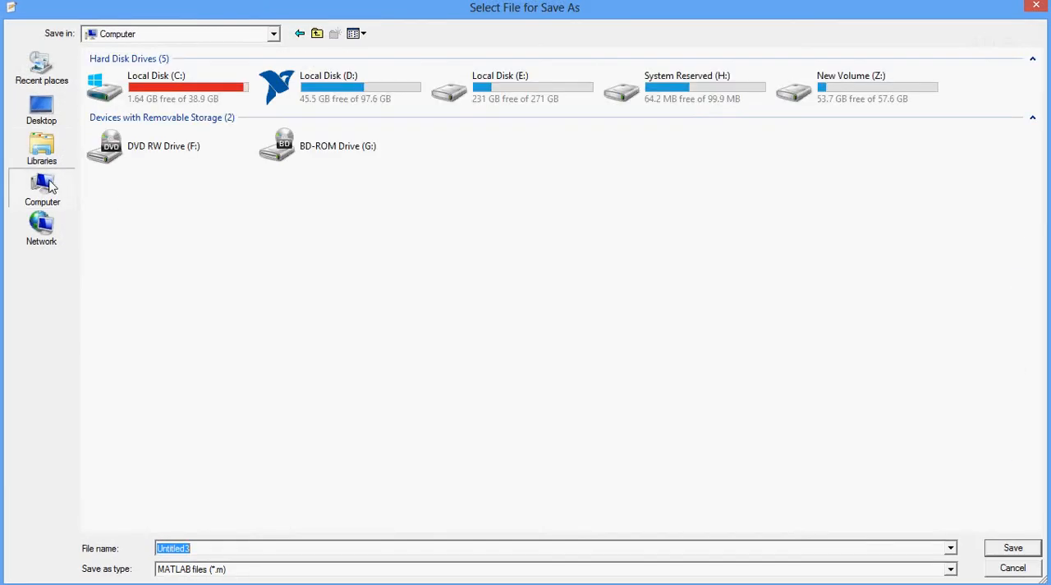
pyautogui.click(687, 86)
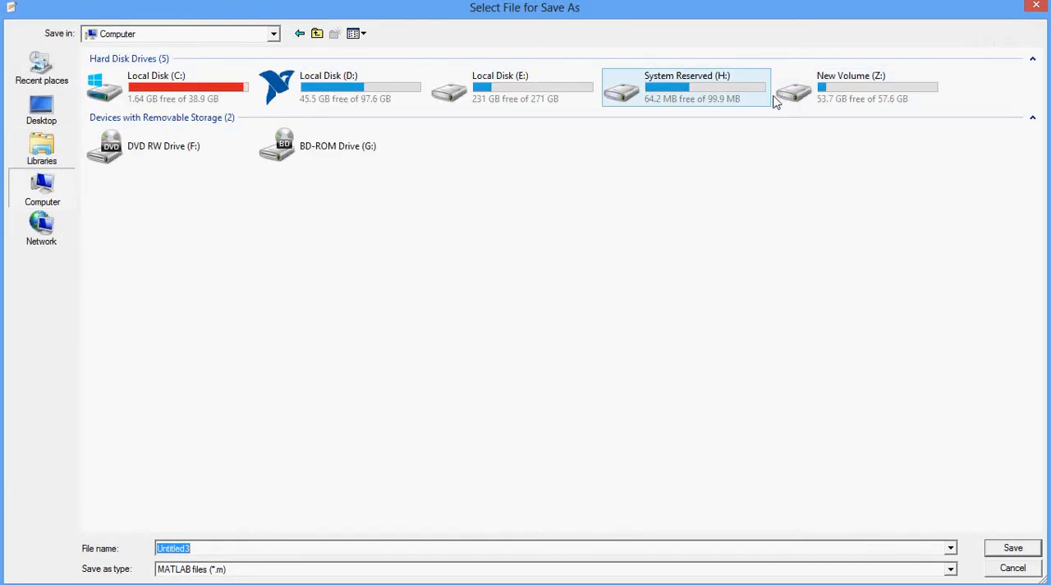
pyautogui.doubleClick(500, 85)
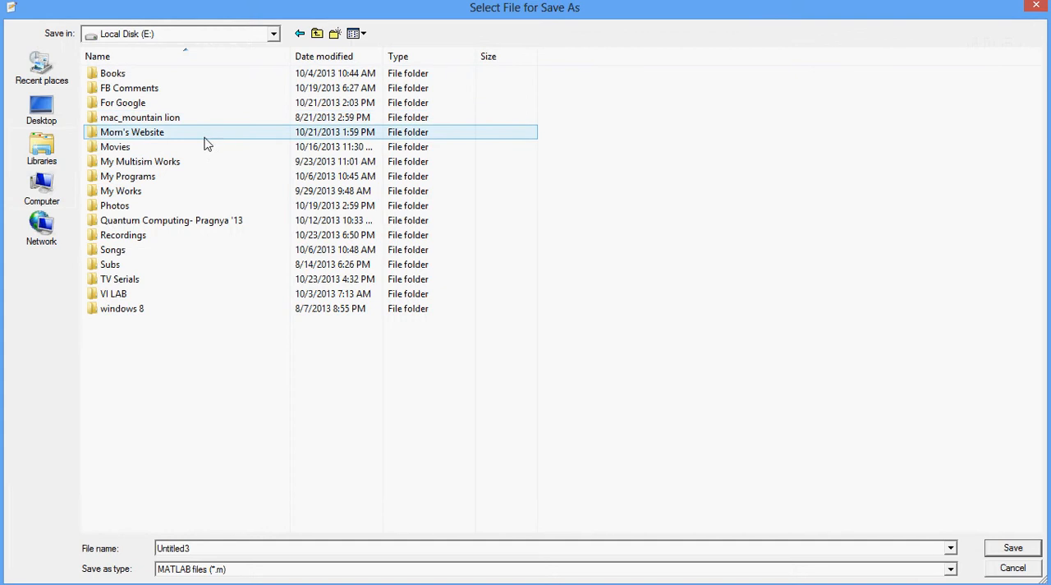
pyautogui.doubleClick(113, 293)
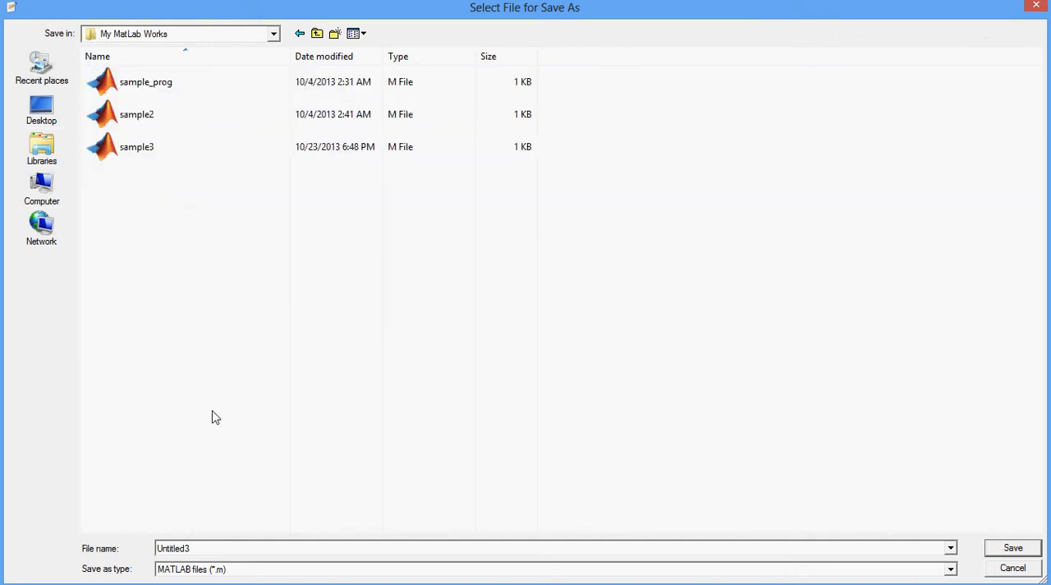
pyautogui.write('sample4')
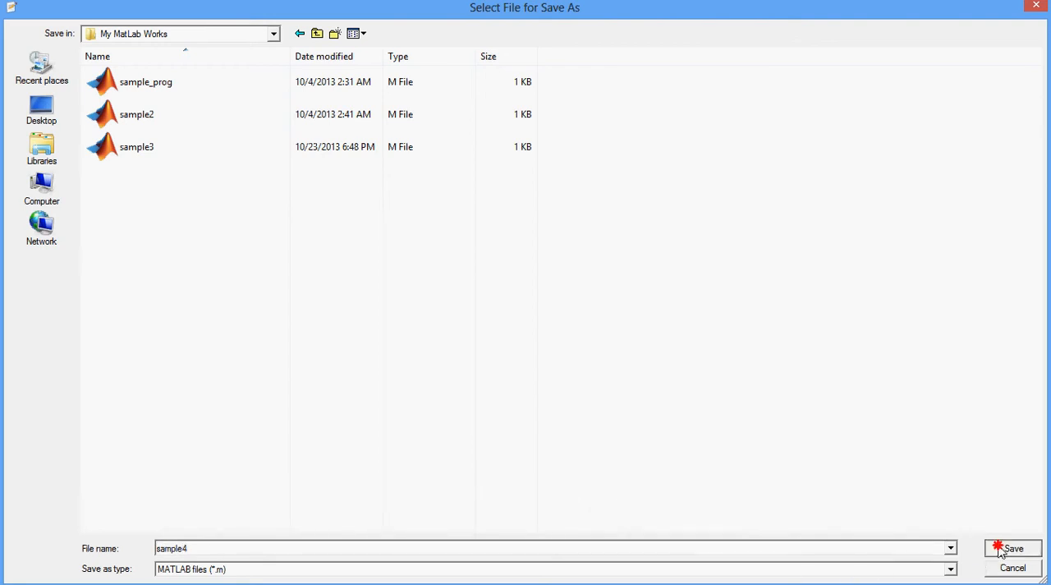
pyautogui.click(1012, 549)
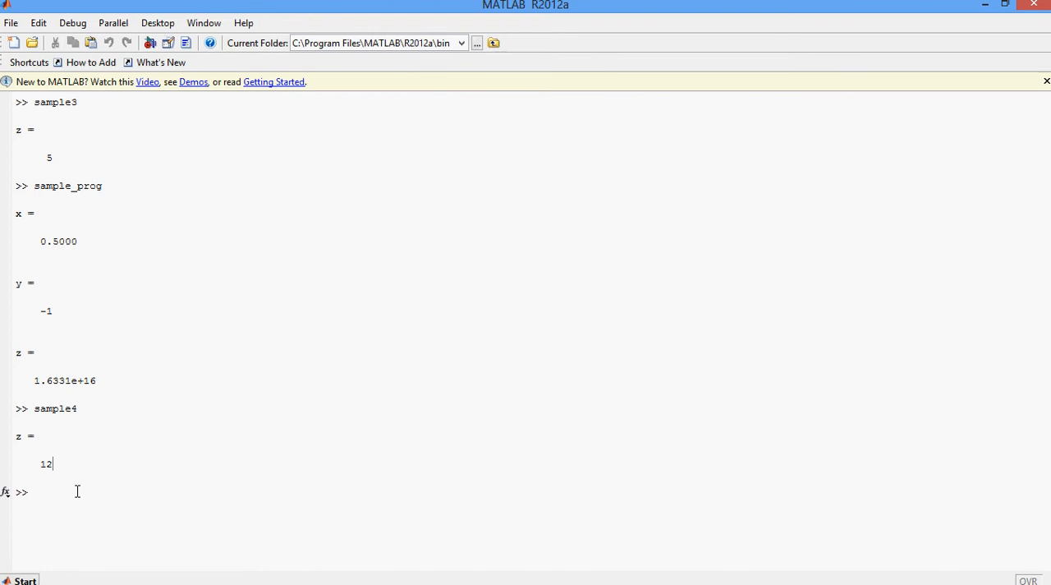
pyautogui.moveTo(69, 491)
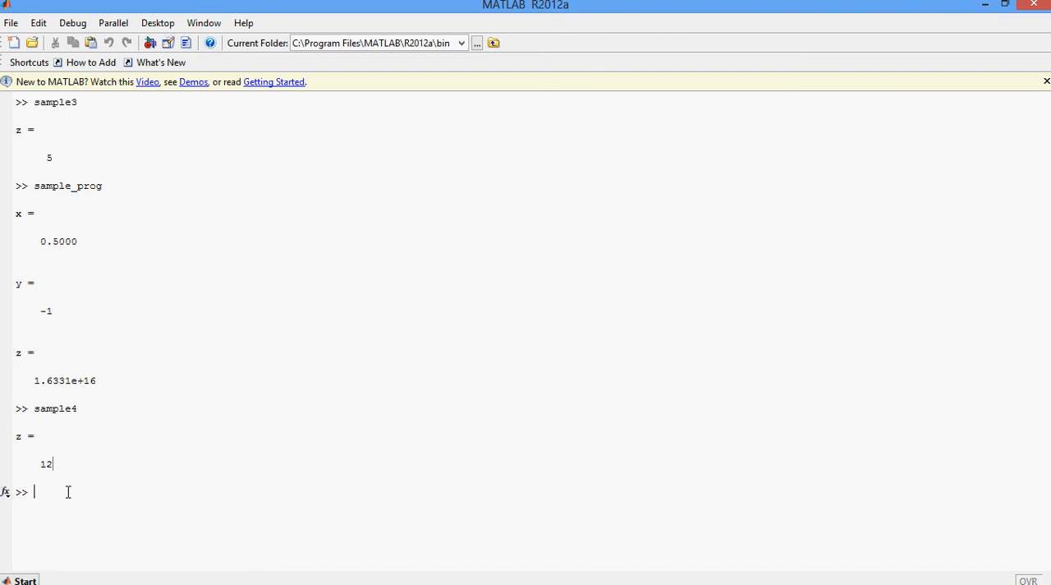
# Run sample_prog from the Command Window, printing x = 0.5000, y = -1 and z = 1.6331e+16
pyautogui.write('sa')
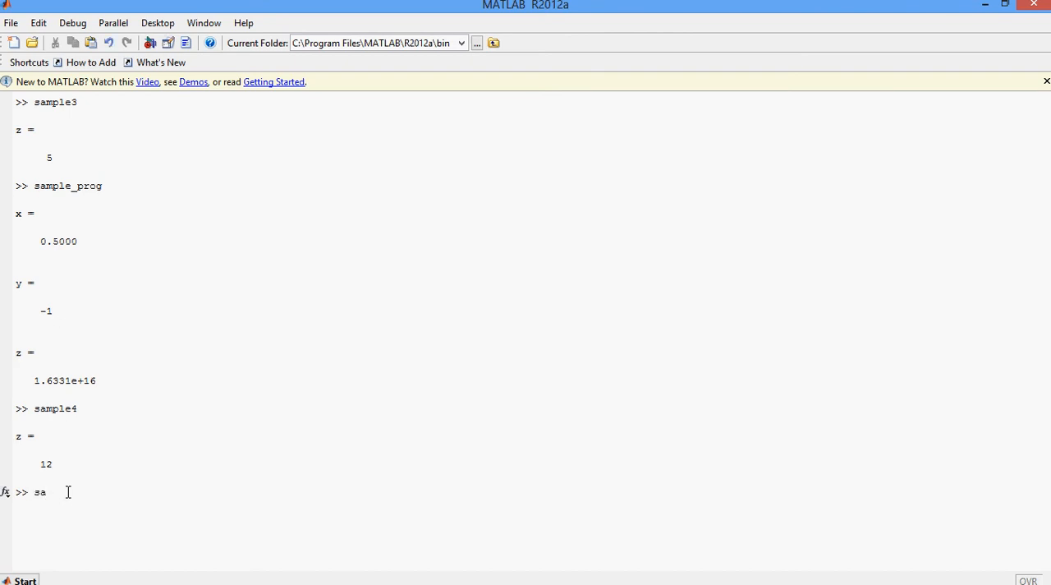
pyautogui.write('mple')
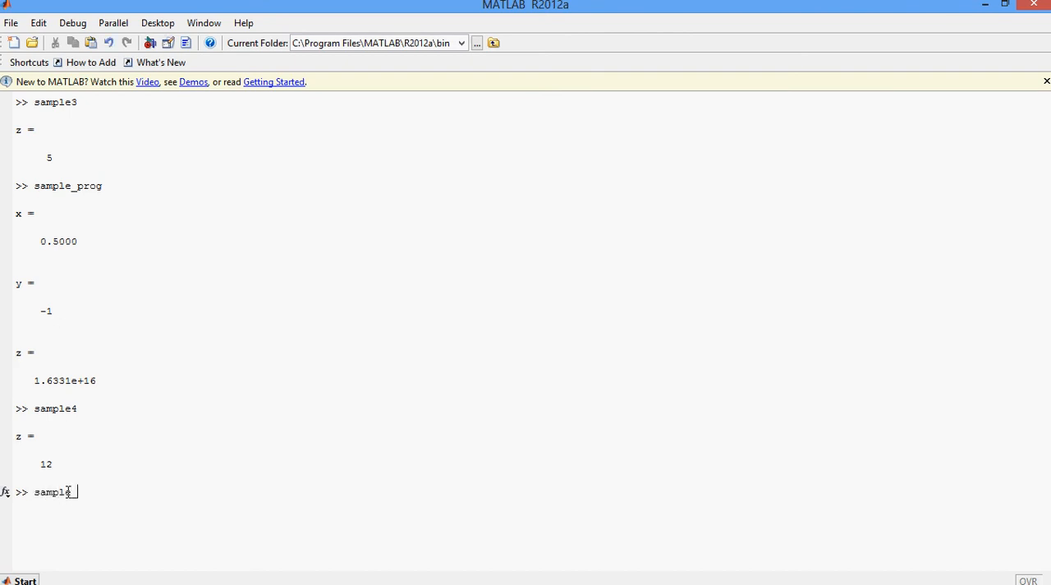
pyautogui.write('_prog')
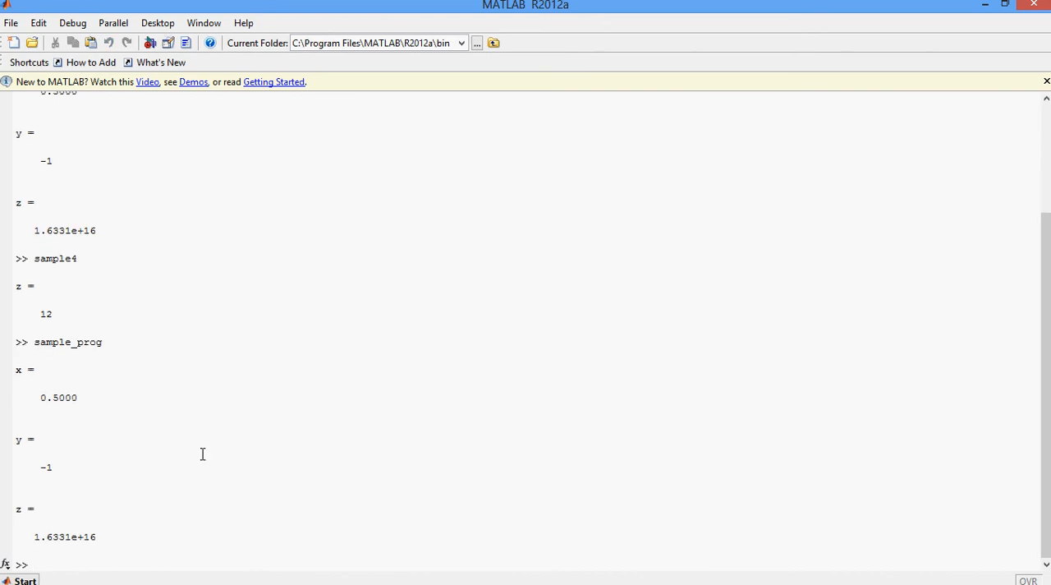
pyautogui.moveTo(65, 445)
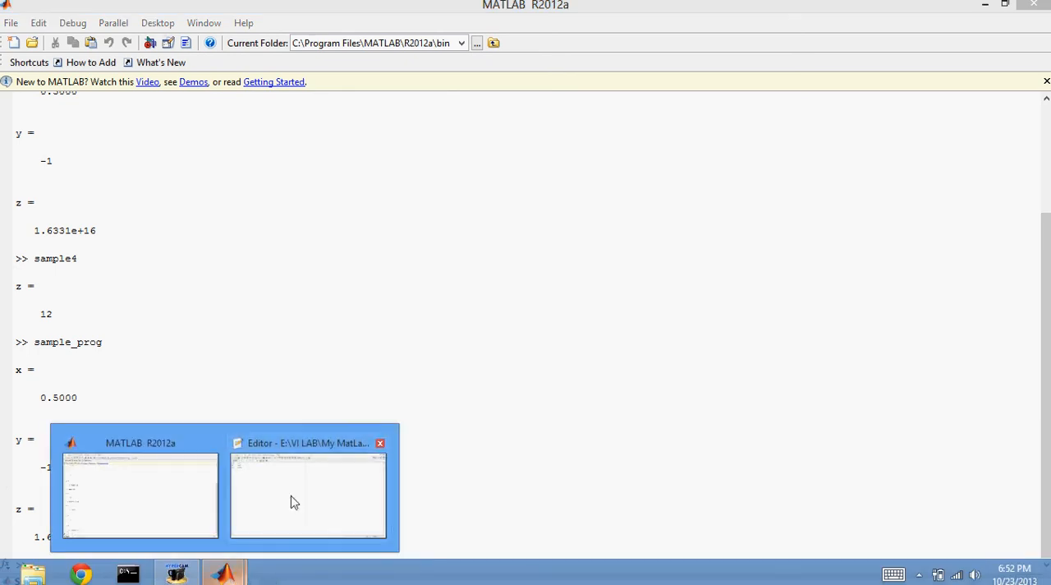
# Return to the sample4 script in the Editor to drop the semicolons after x=7 and y=5
pyautogui.click(309, 496)
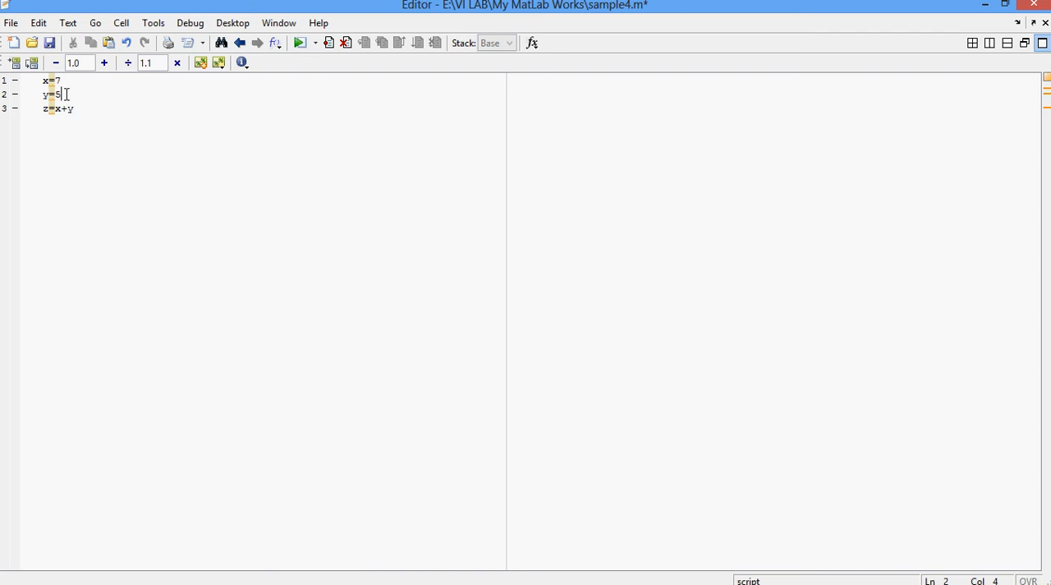
pyautogui.moveTo(69, 92)
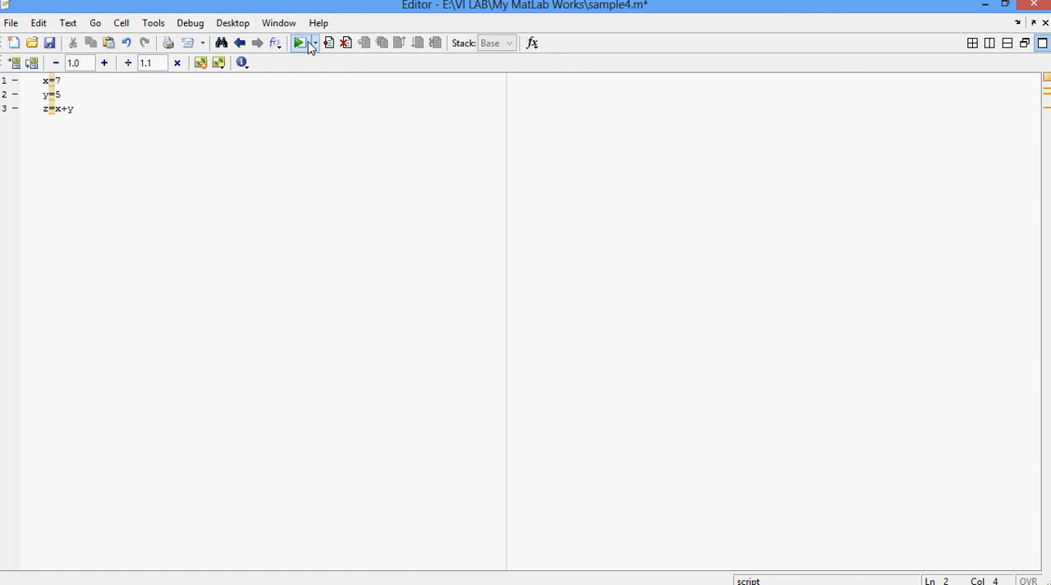
# Save and run sample4 so the Command Window shows x = 7, y = 5 and z = 12
pyautogui.click(298, 42)
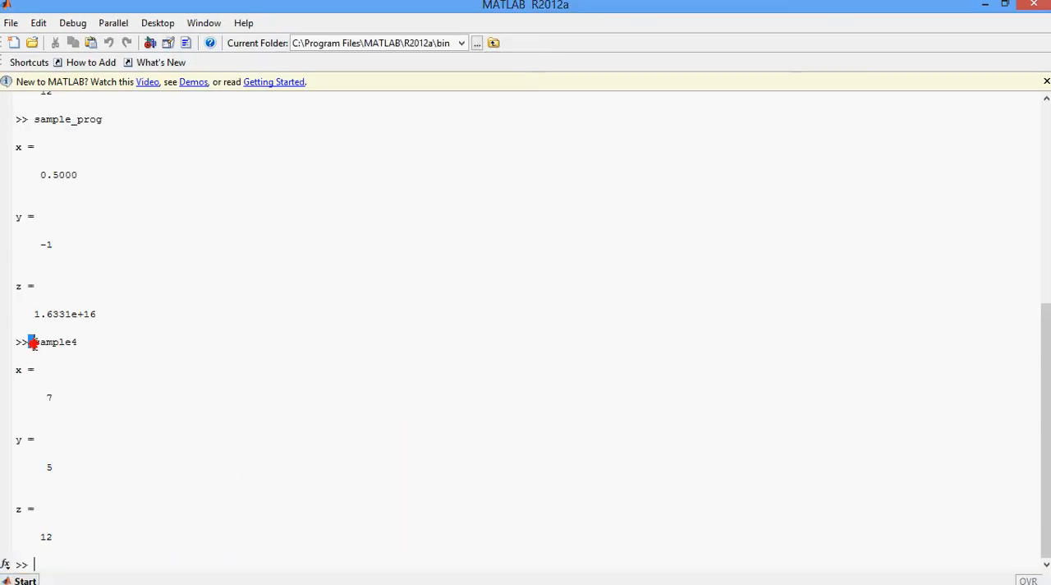
pyautogui.doubleClick(53, 341)
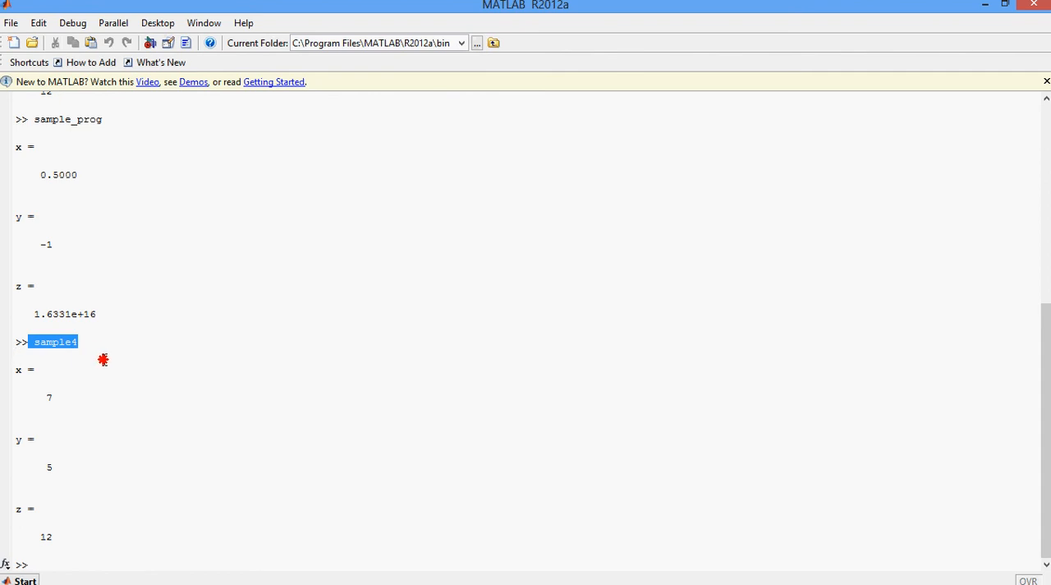